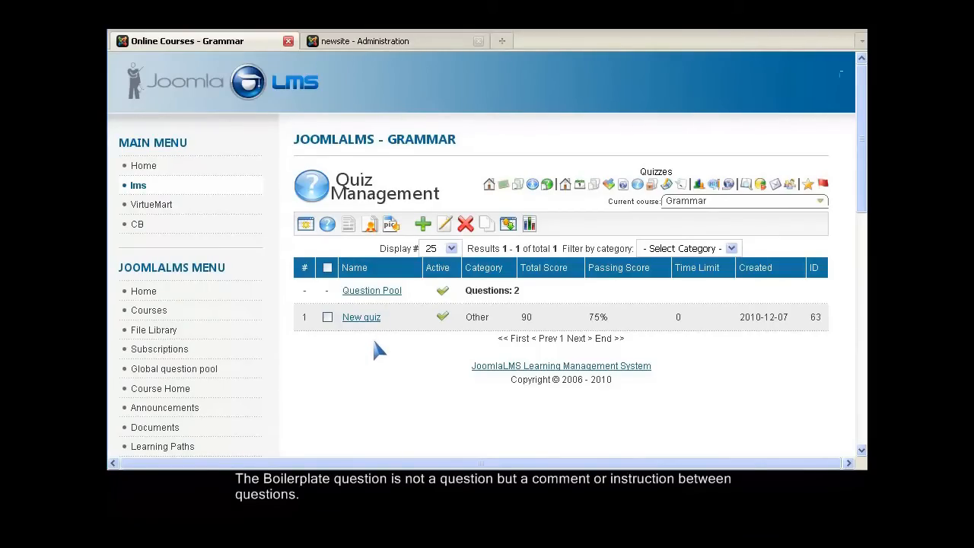
# Start a new Boilerplate question in New quiz's question list.
pyautogui.click(361, 316)
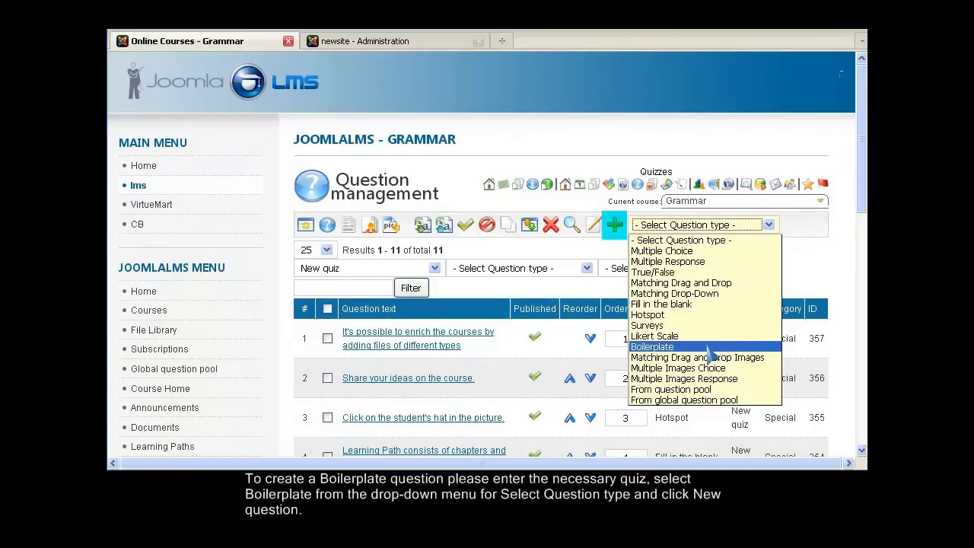
pyautogui.click(652, 346)
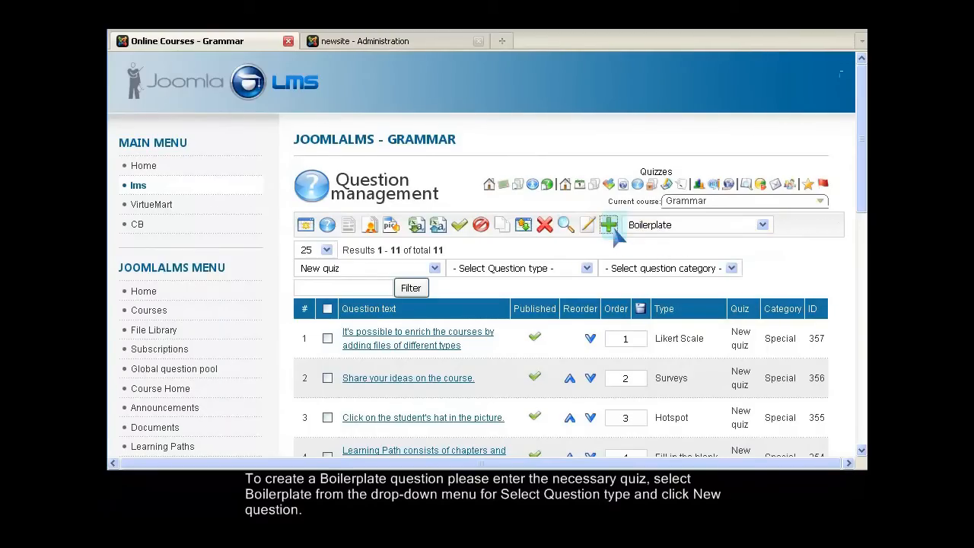
pyautogui.click(605, 224)
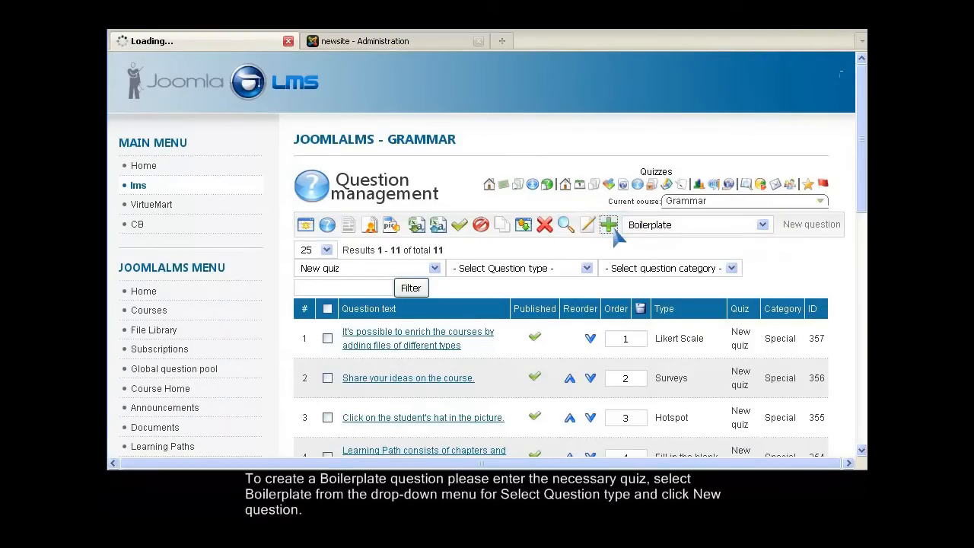
# Replace the placeholder question text with 'Next questions are illustrated.'.
pyautogui.click(811, 224)
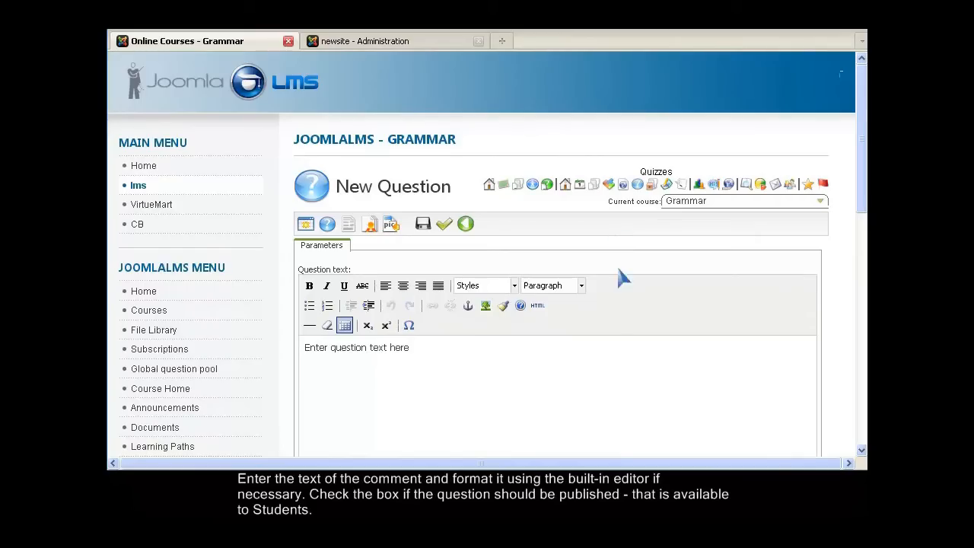
pyautogui.doubleClick(369, 347)
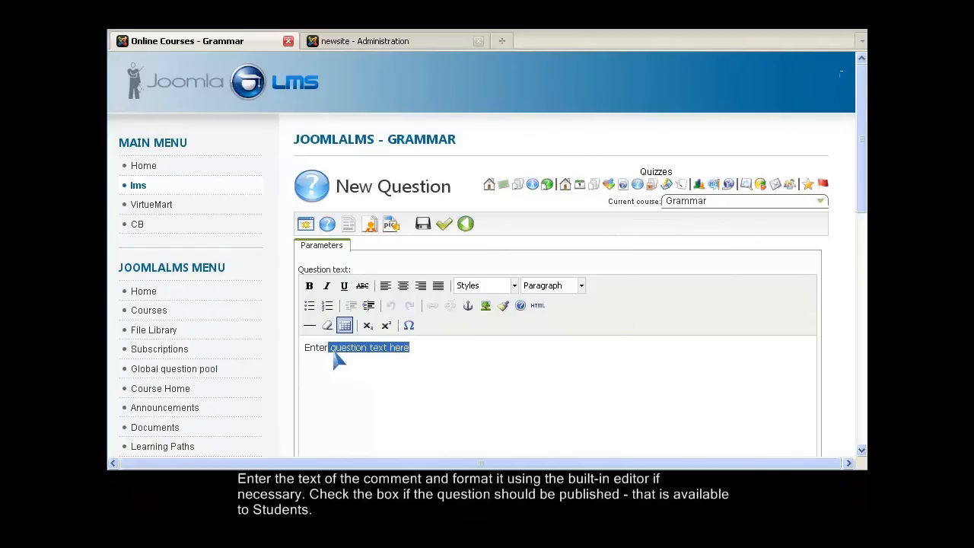
pyautogui.write('Next questions are illustrated.')
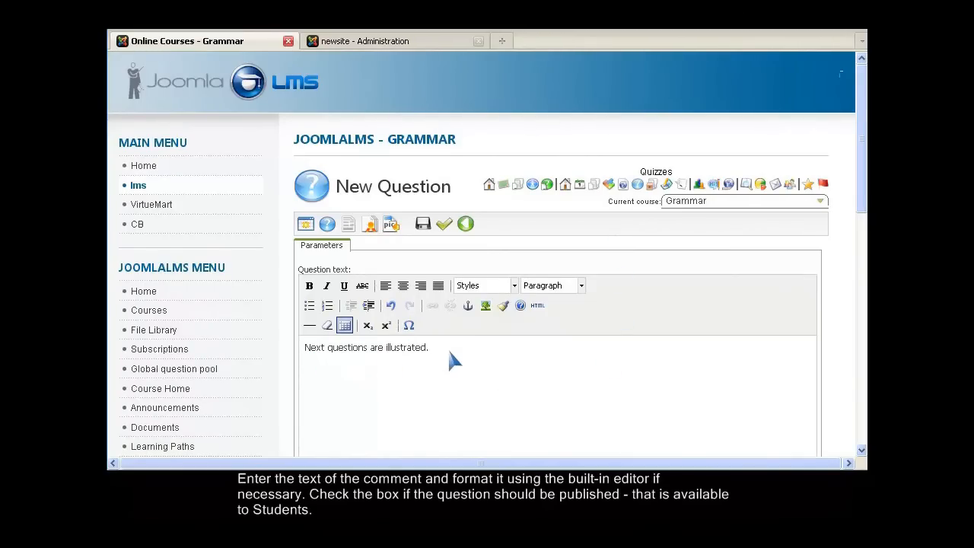
pyautogui.scroll(-3)
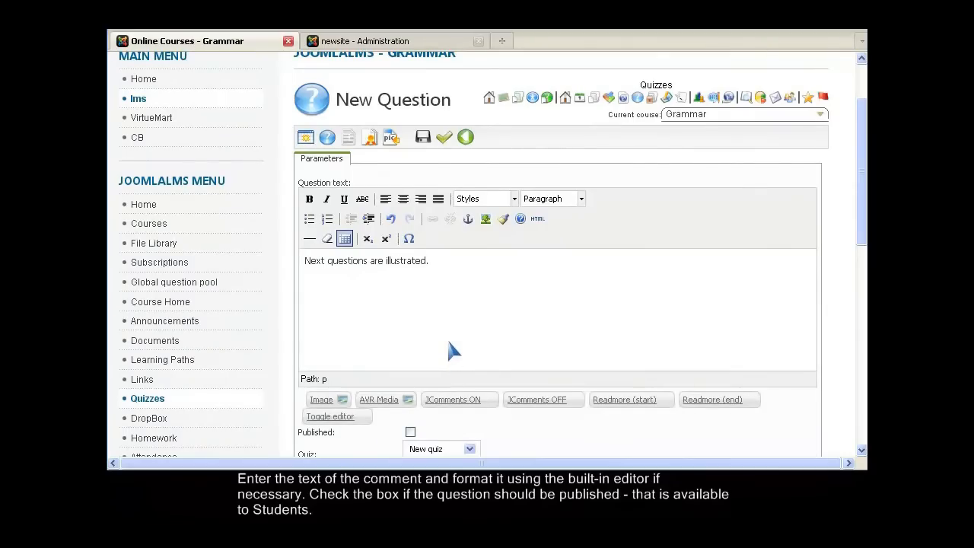
pyautogui.scroll(-3)
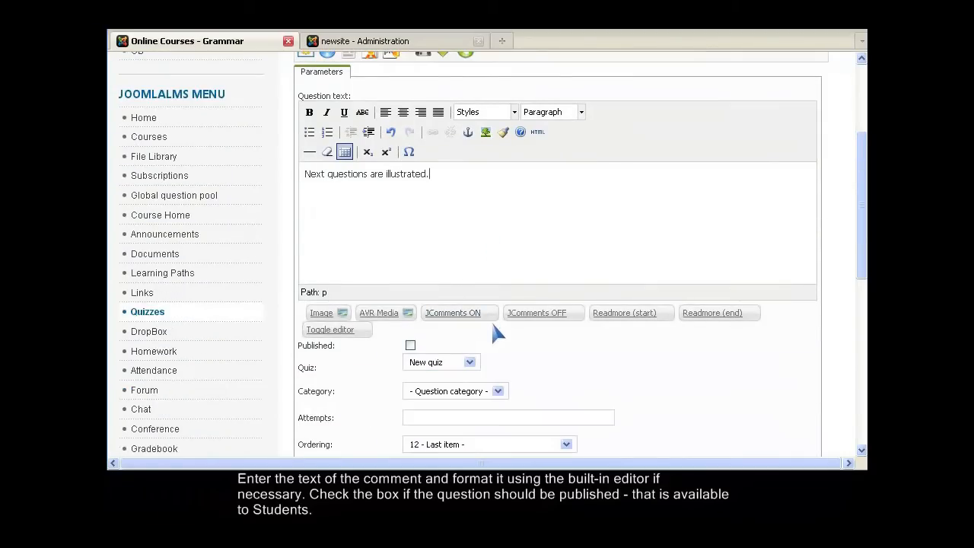
pyautogui.scroll(-3)
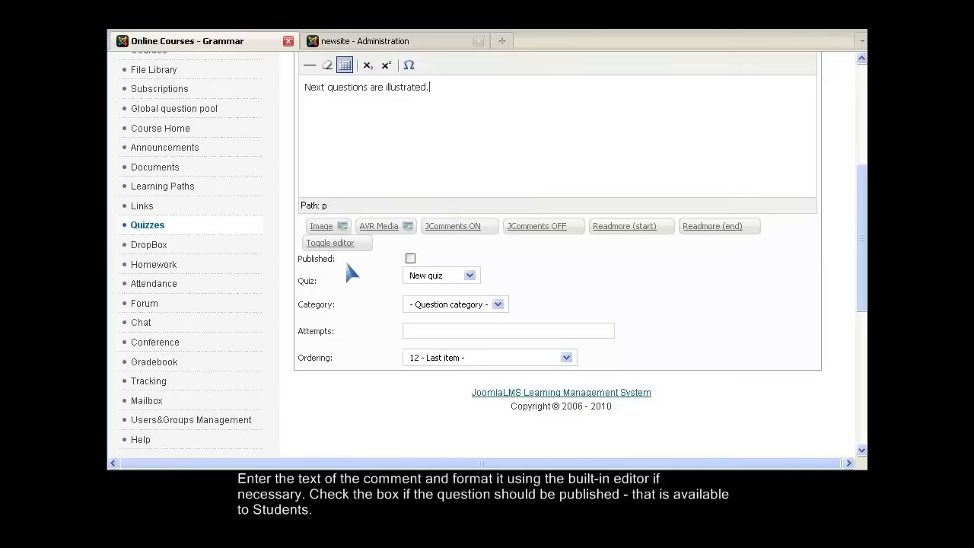
pyautogui.moveTo(343, 277)
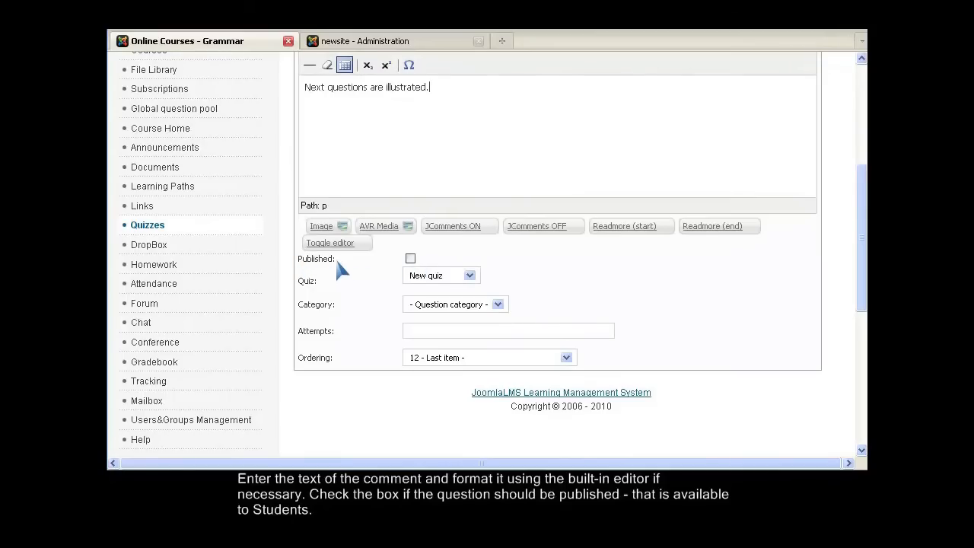
# Mark the question Published, keep Quiz as New quiz and Ordering at 12 - Last item.
pyautogui.click(410, 258)
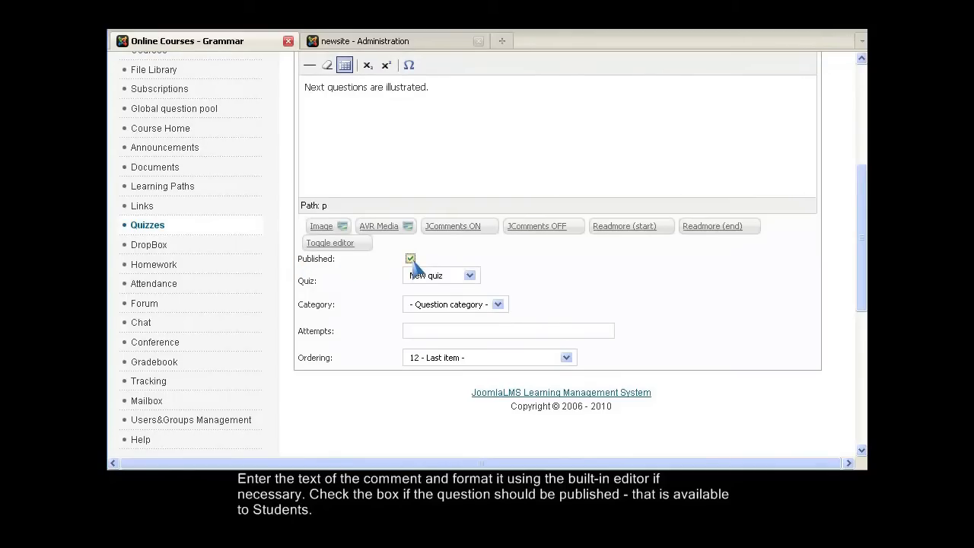
pyautogui.moveTo(306, 291)
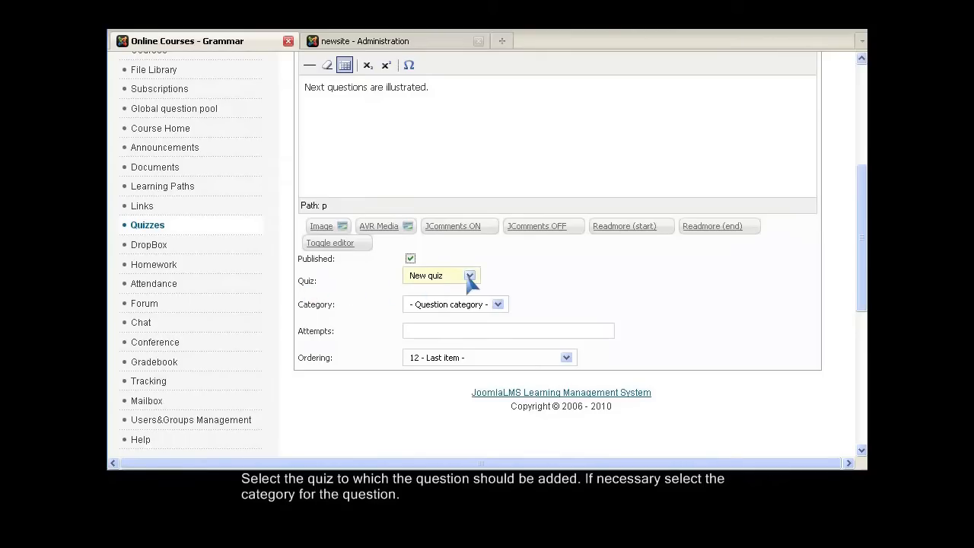
pyautogui.click(469, 276)
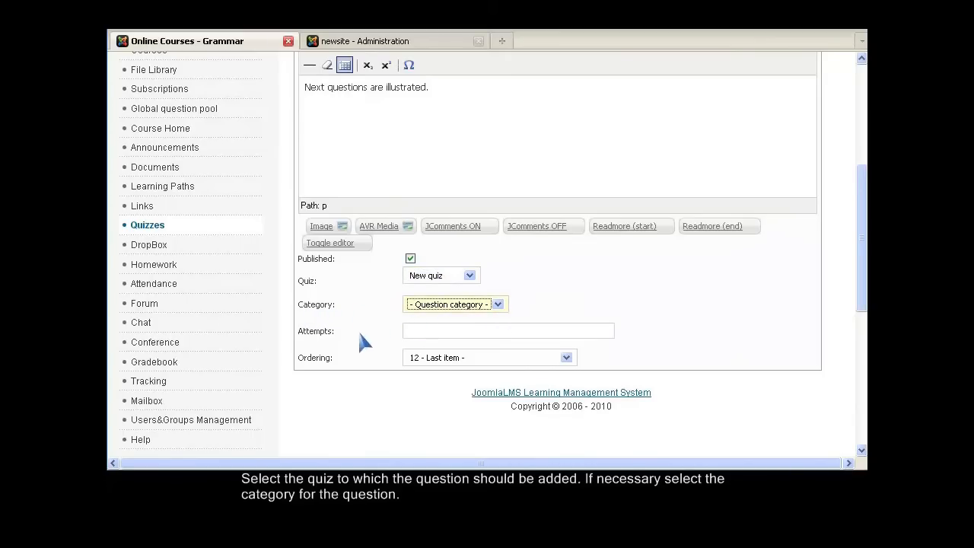
pyautogui.click(508, 330)
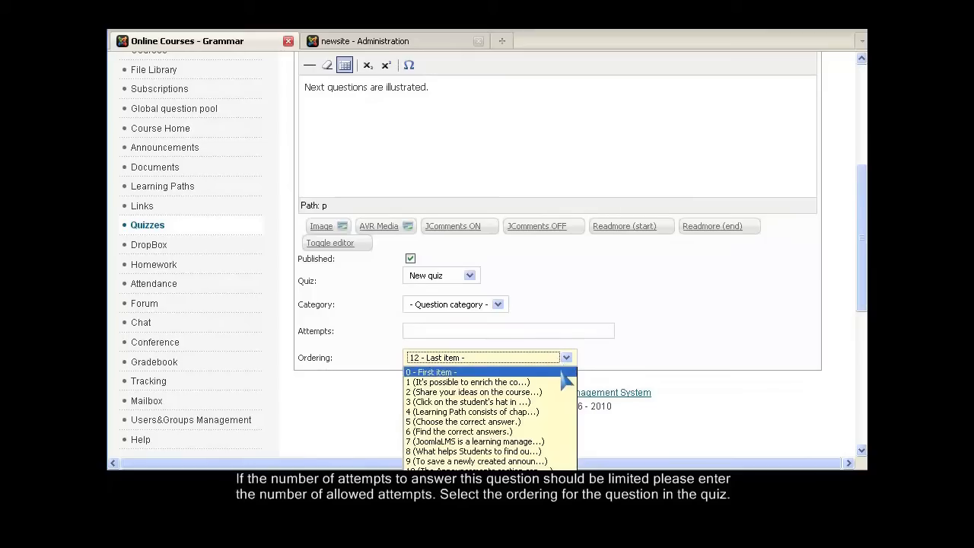
pyautogui.moveTo(475, 461)
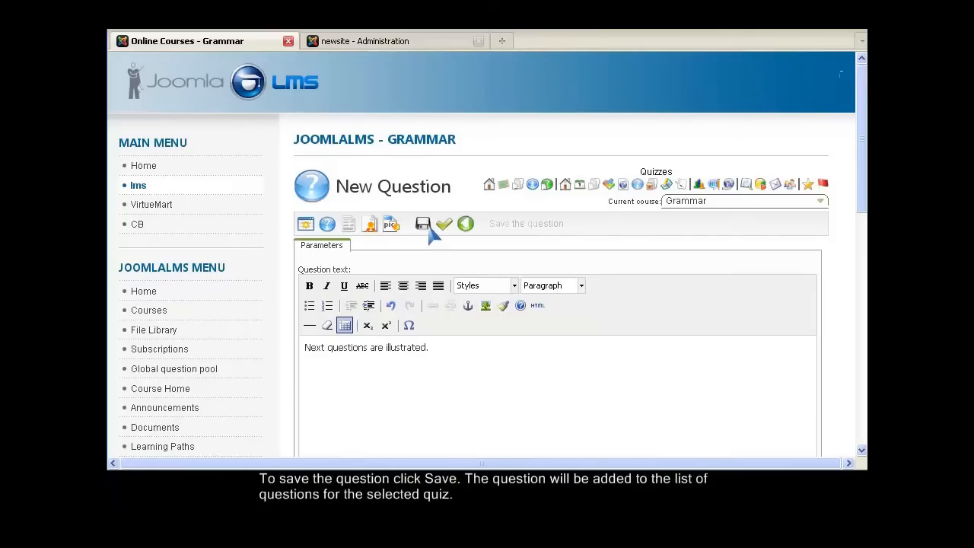
# Save the Boilerplate question so it appears as item 12 in the question list.
pyautogui.click(423, 223)
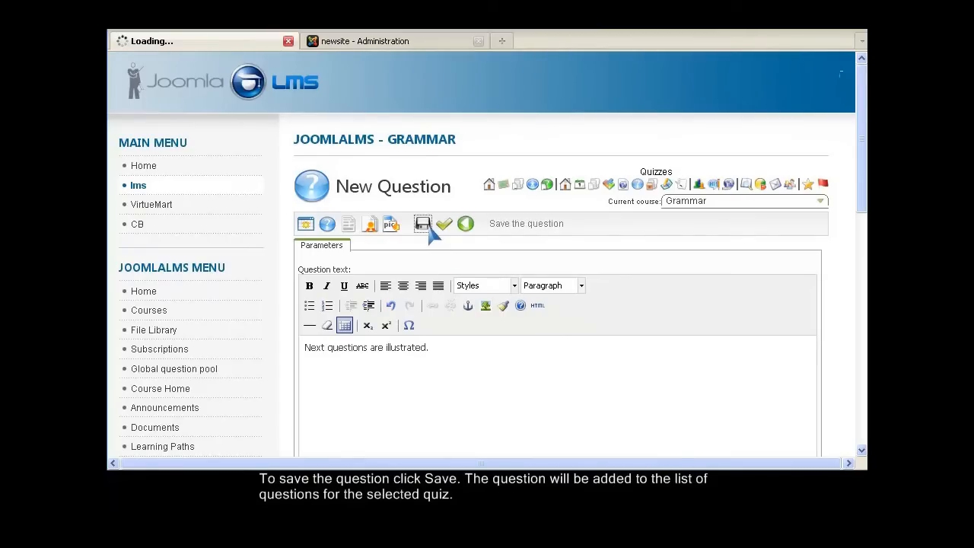
pyautogui.click(422, 223)
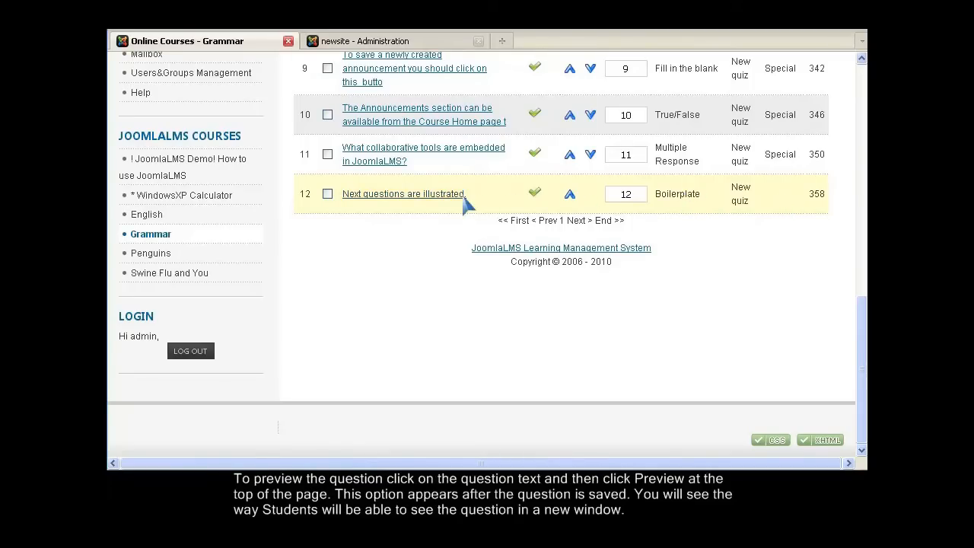
# Reopen 'Next questions are illustrated.' and load its student preview in a new tab.
pyautogui.click(403, 193)
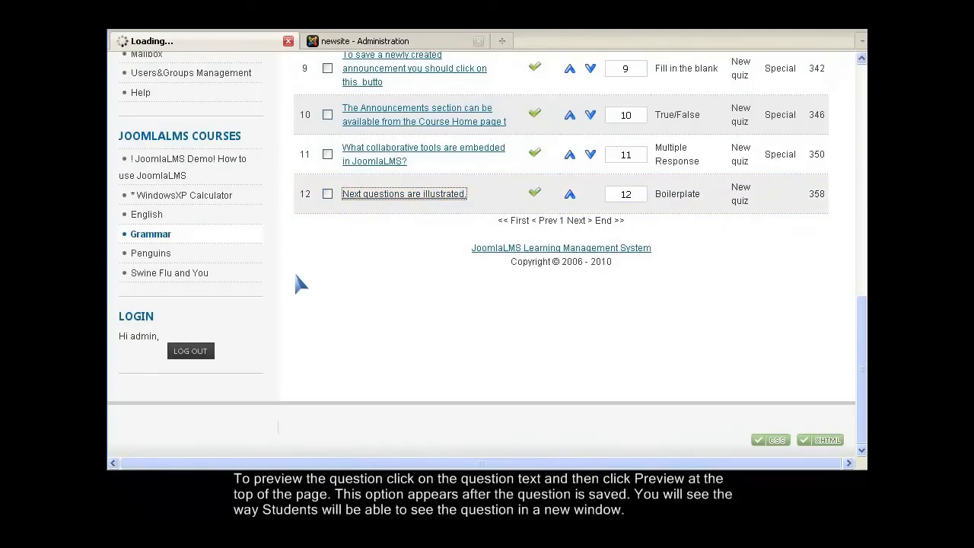
pyautogui.click(404, 193)
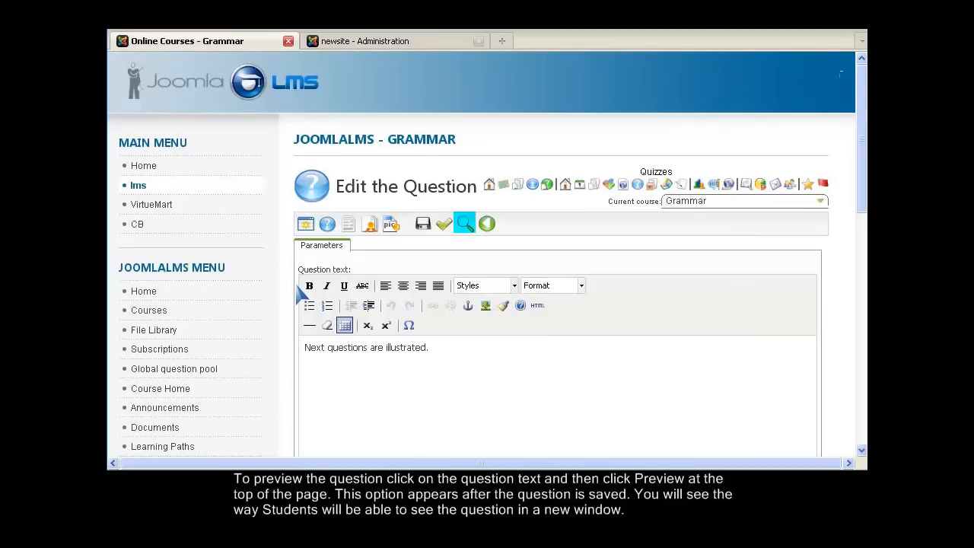
pyautogui.moveTo(466, 224)
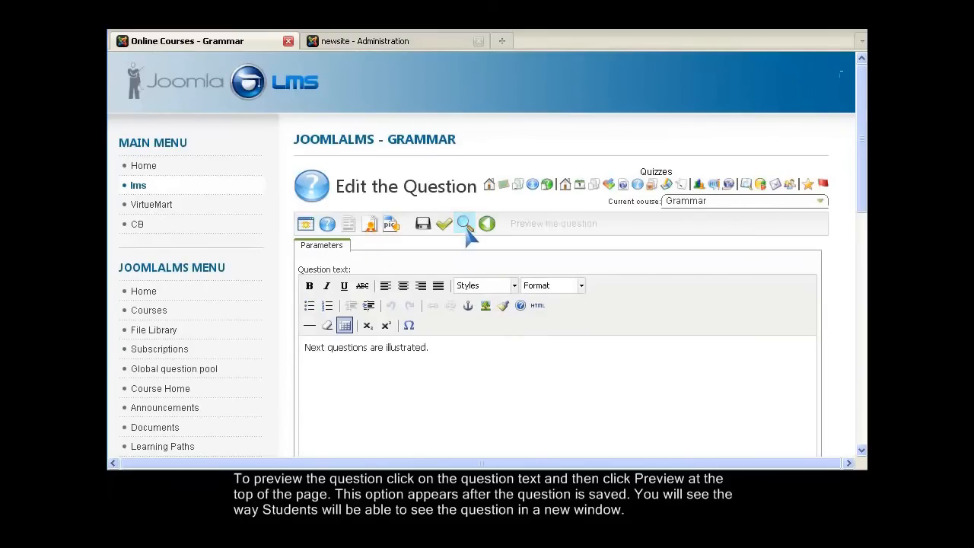
pyautogui.click(465, 223)
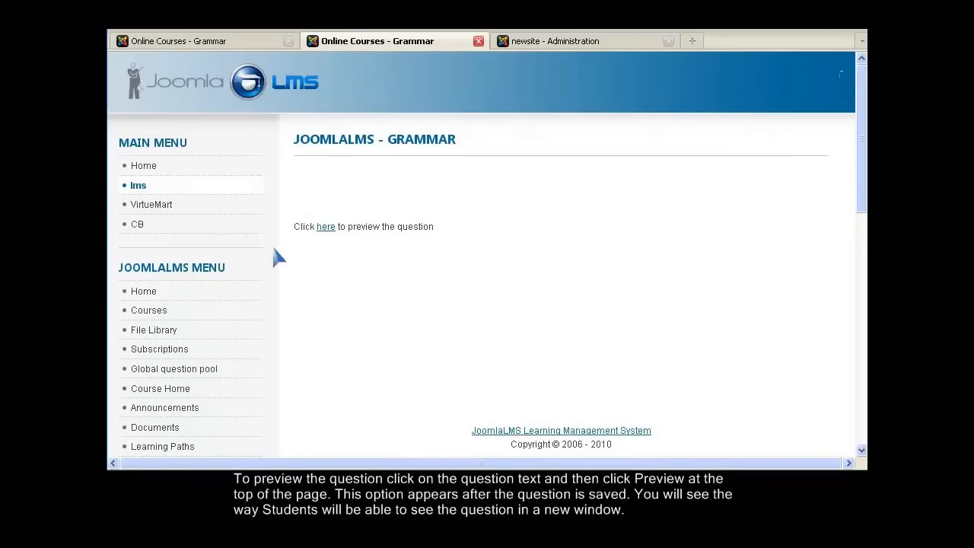
pyautogui.click(325, 226)
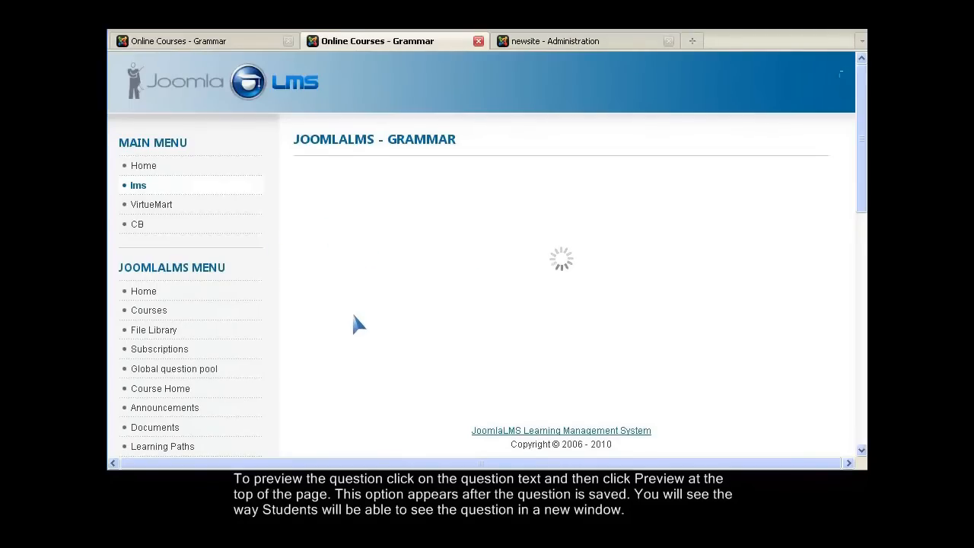